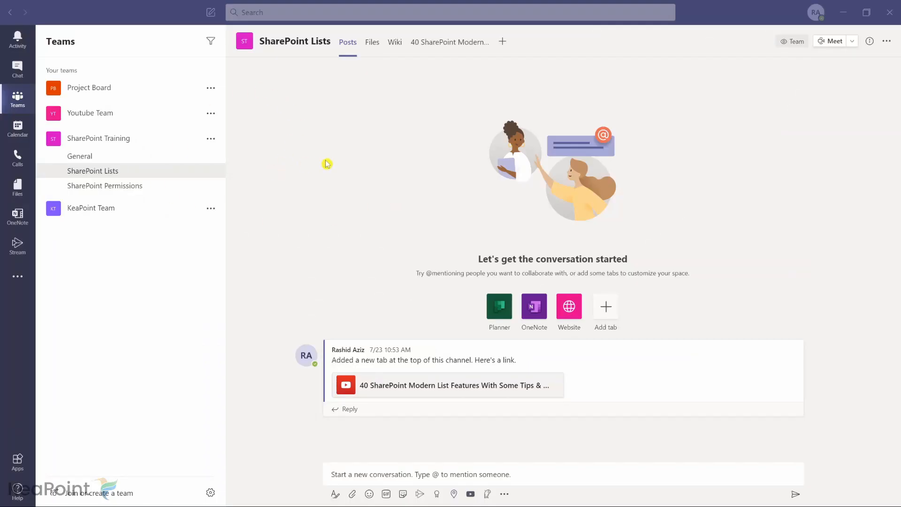
pyautogui.moveTo(502, 41)
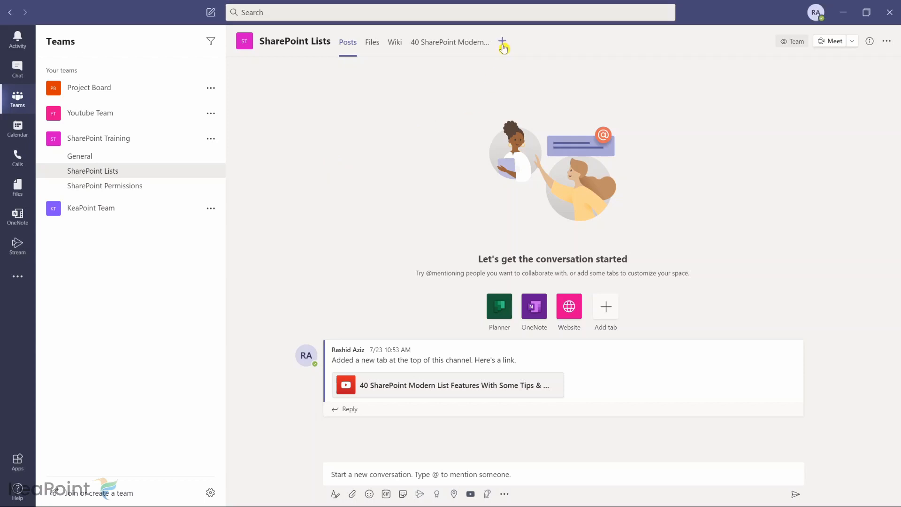
# - Open the Add a tab app catalogue for the SharePoint Lists channel and browse down through it
pyautogui.click(503, 41)
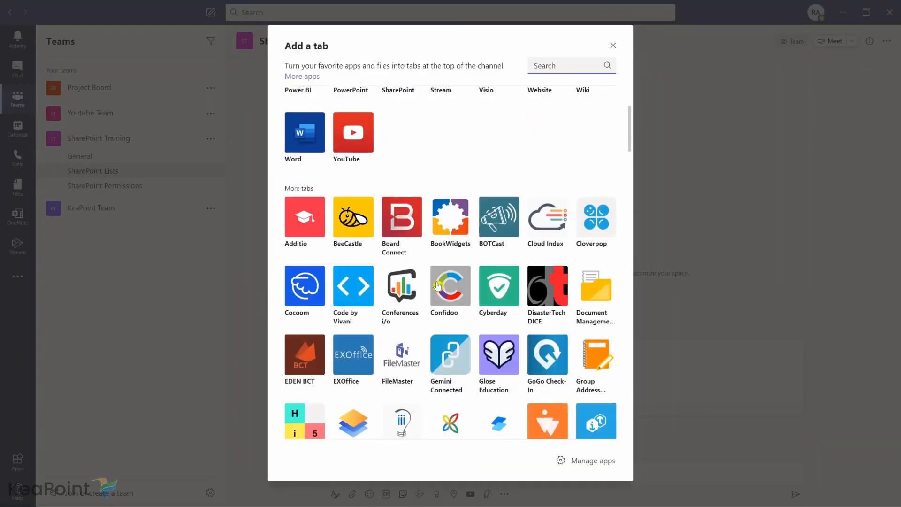
pyautogui.scroll(3)
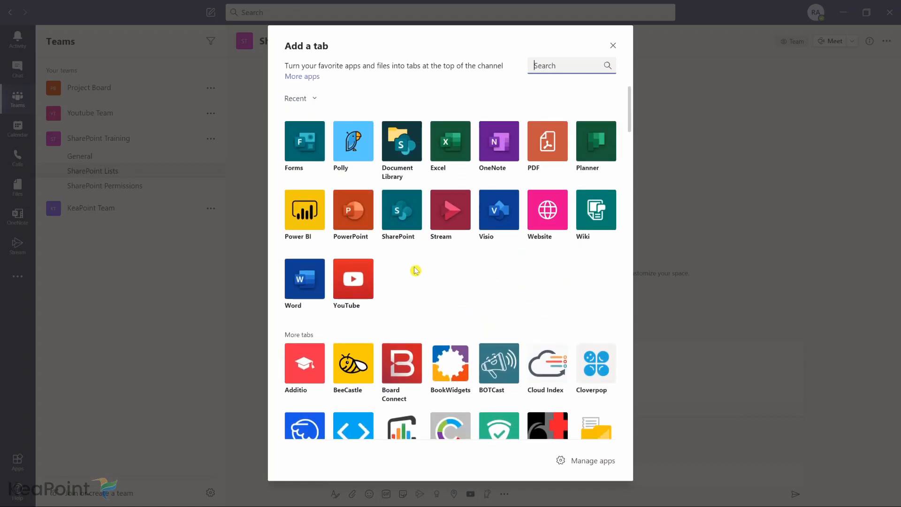
pyautogui.moveTo(302, 157)
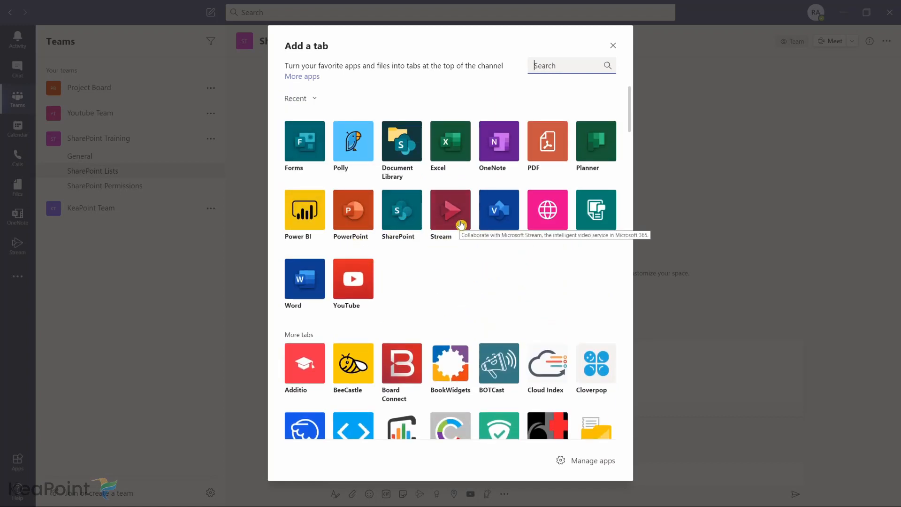
pyautogui.moveTo(475, 190)
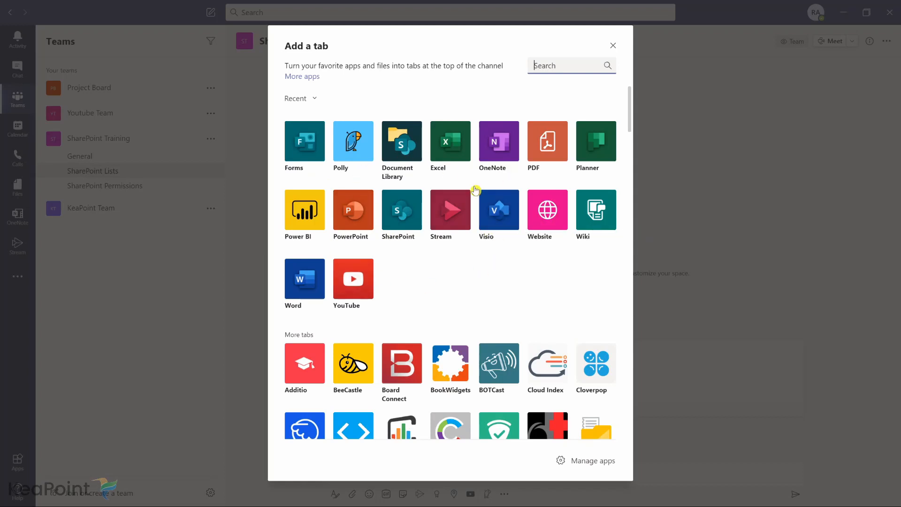
pyautogui.scroll(-3)
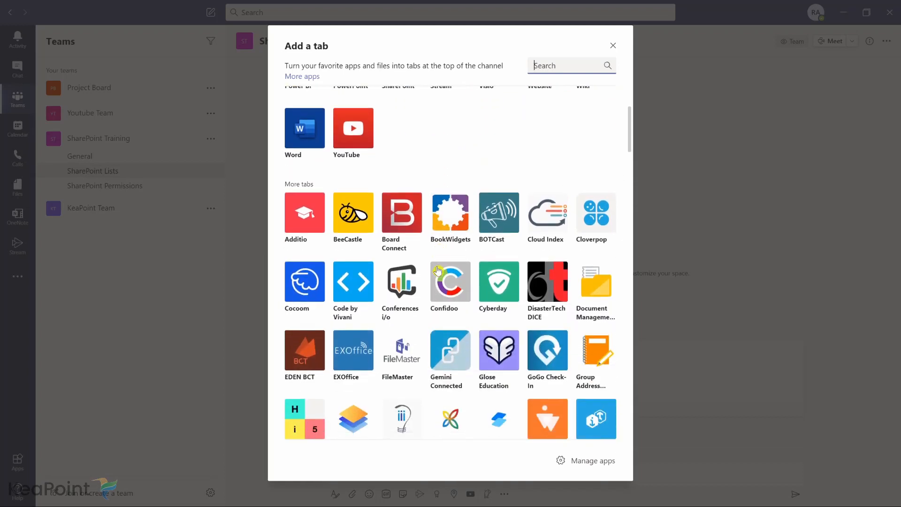
pyautogui.scroll(-3)
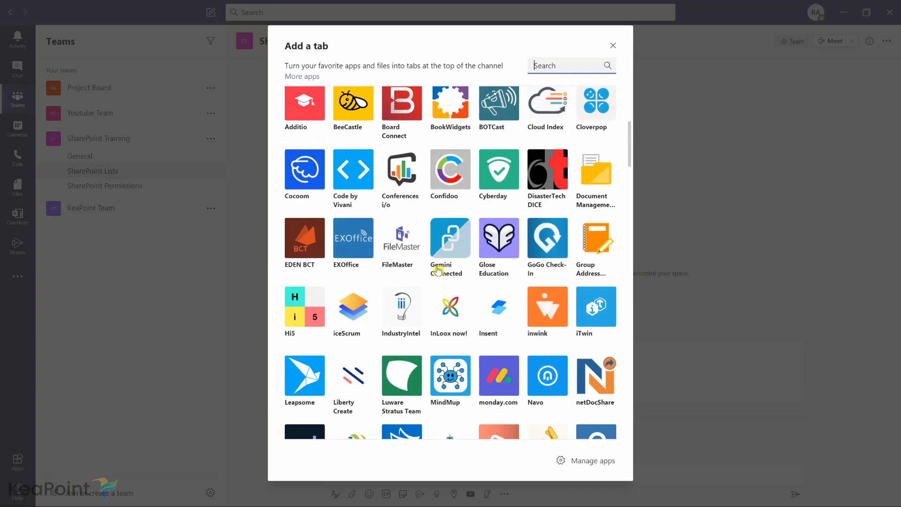
pyautogui.scroll(-3)
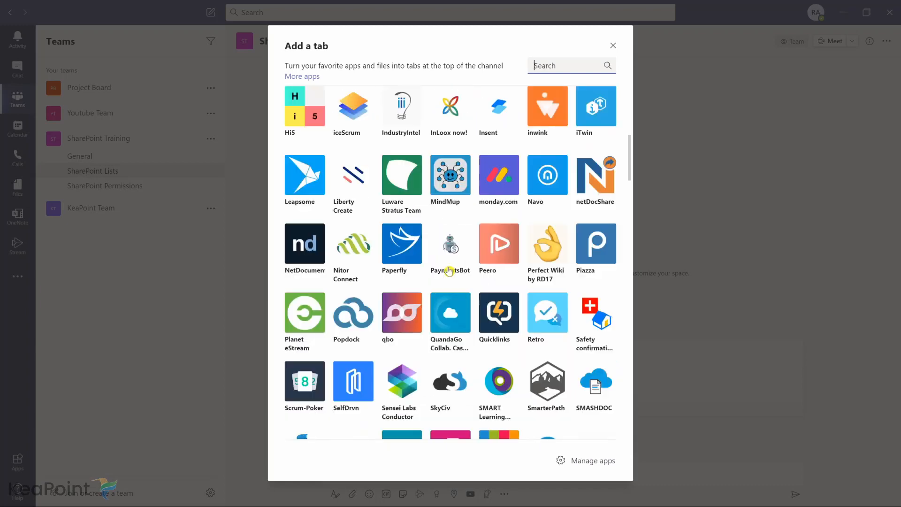
pyautogui.scroll(-3)
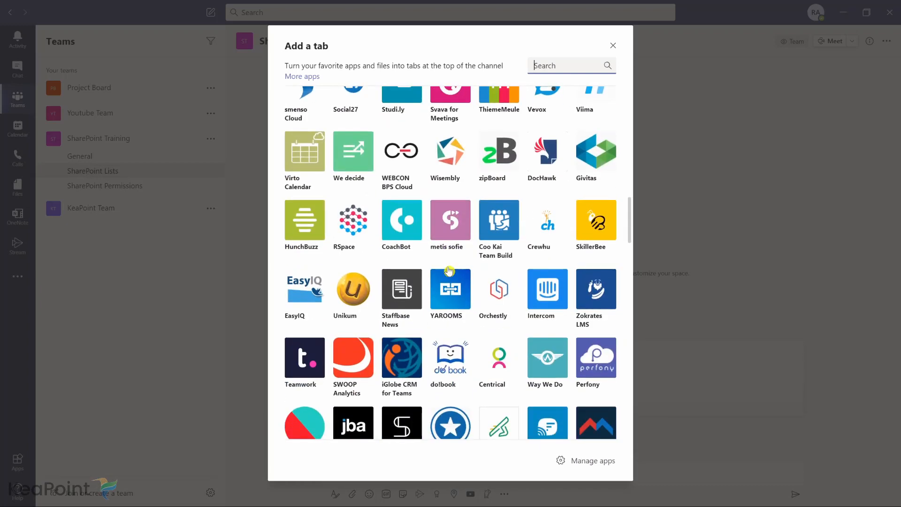
pyautogui.scroll(-3)
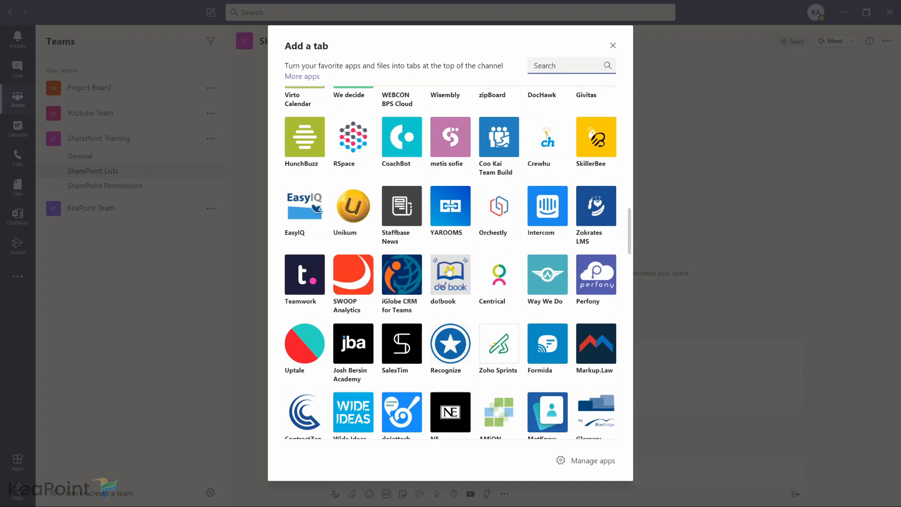
pyautogui.click(569, 64)
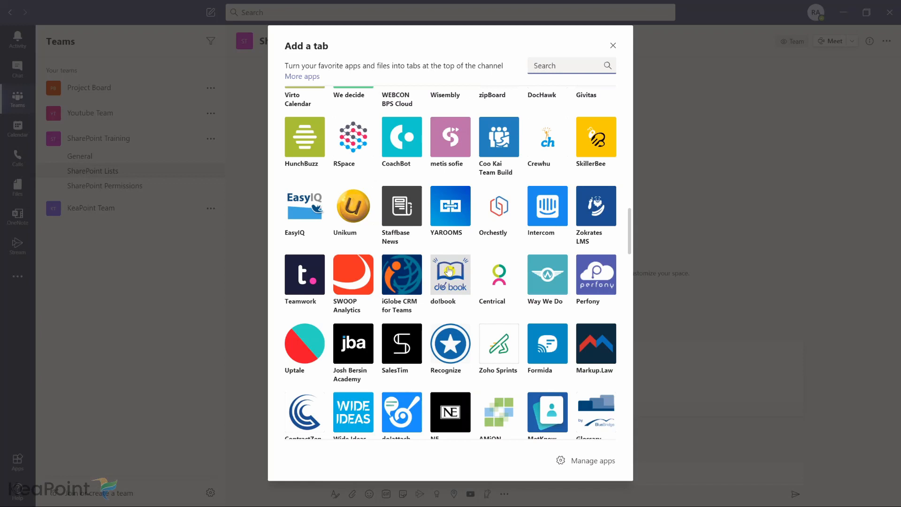
# - From Office home, reach the Teams admin center dashboard via the Microsoft 365 admin center's full admin list
pyautogui.click(569, 65)
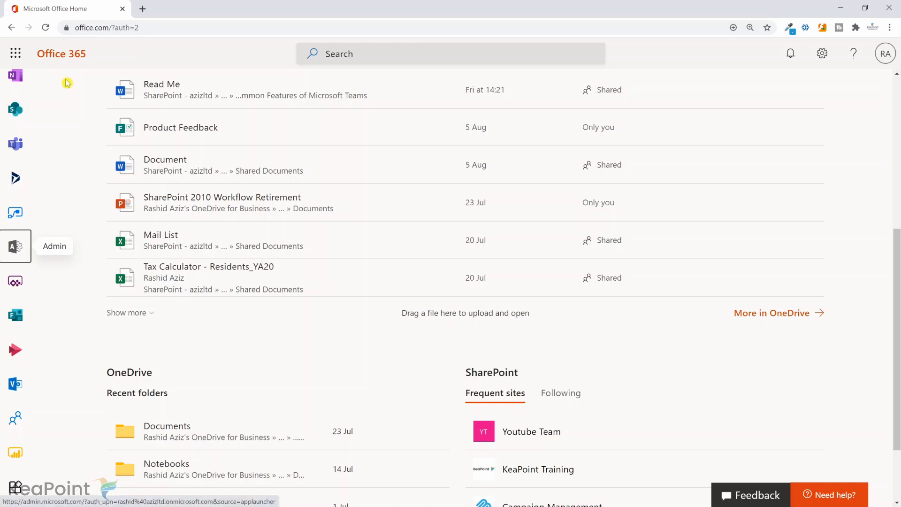
pyautogui.moveTo(16, 246)
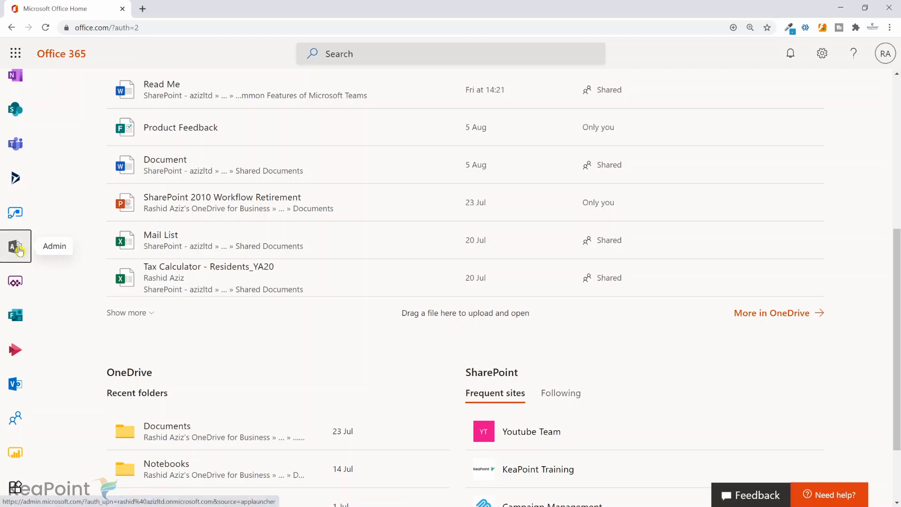
pyautogui.click(15, 246)
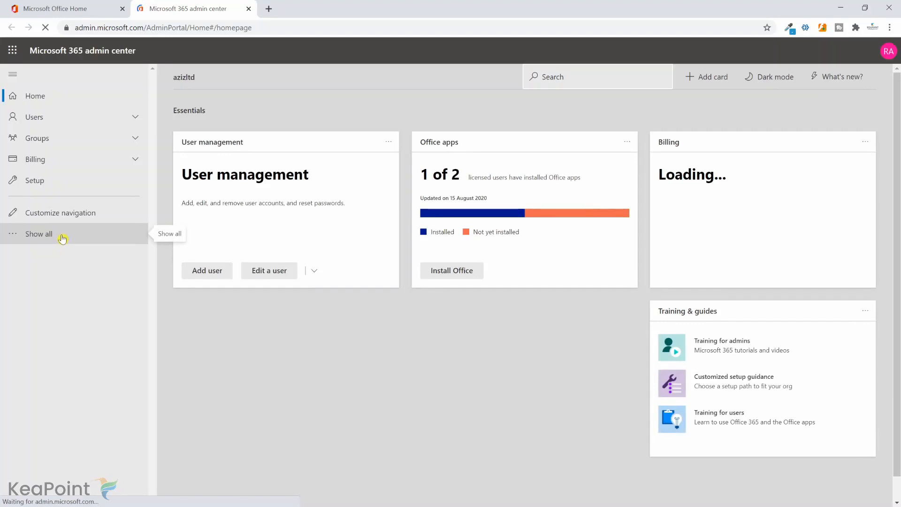
pyautogui.click(39, 233)
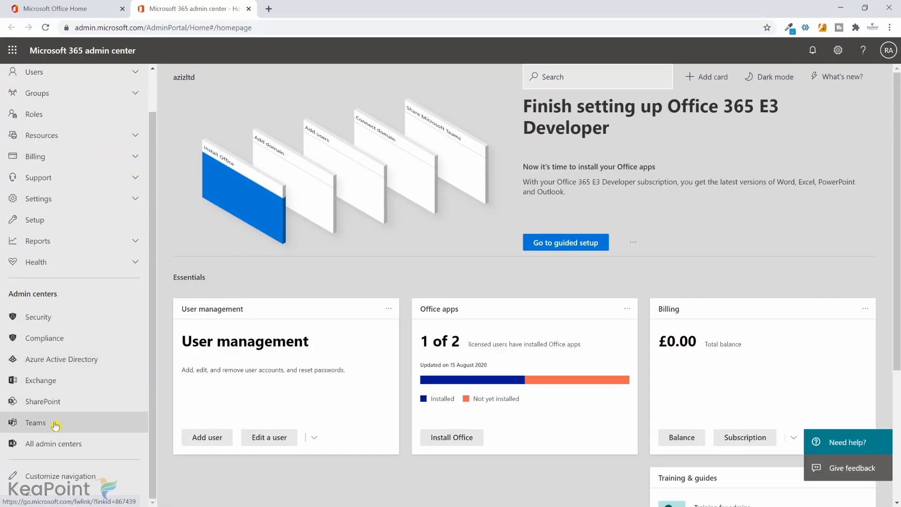
pyautogui.click(35, 423)
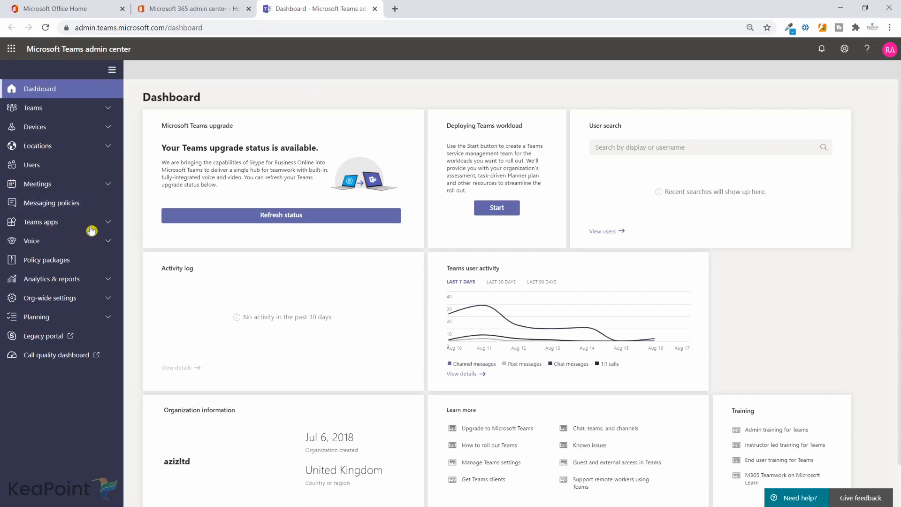
# - Open App permission policies under Teams apps, listing the Global (Org-wide default) policy
pyautogui.click(41, 222)
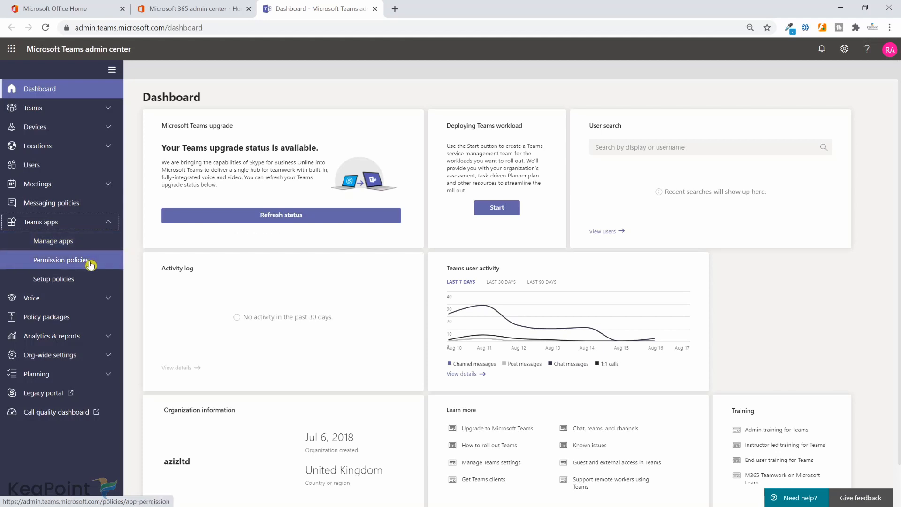
pyautogui.click(61, 259)
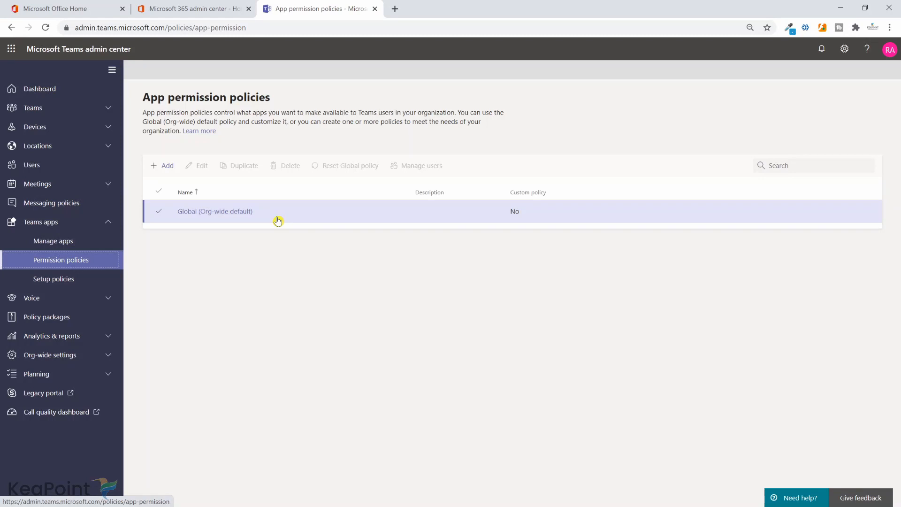
pyautogui.moveTo(214, 210)
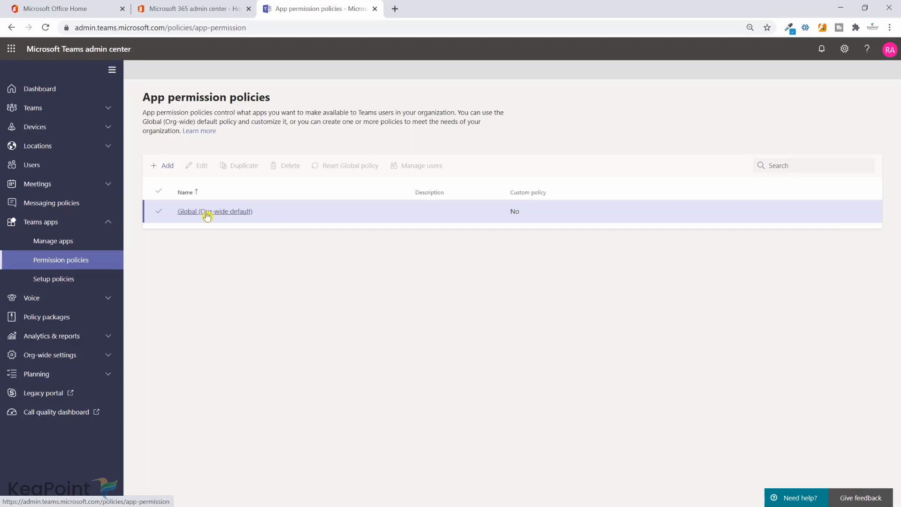
# - Edit the Global policy: Microsoft apps 'Allow specific apps and block all others', third-party apps 'Block all apps'
pyautogui.click(214, 211)
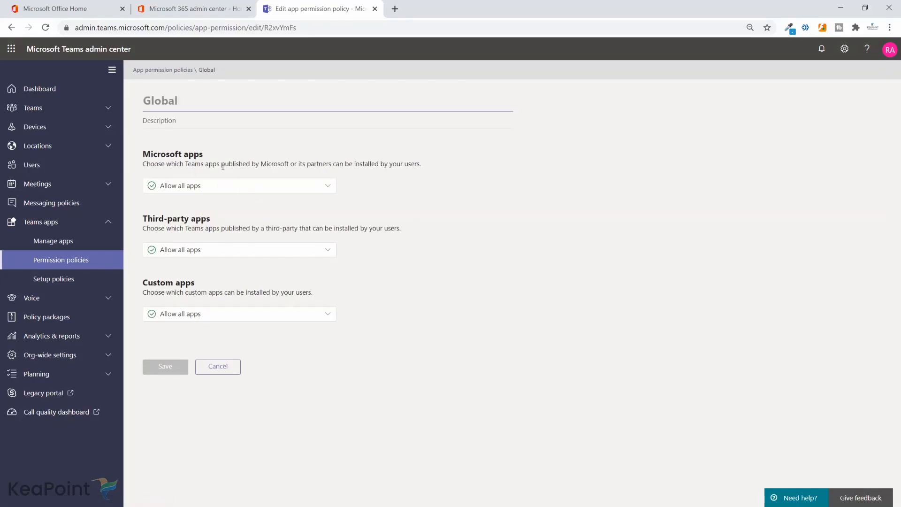
pyautogui.moveTo(196, 180)
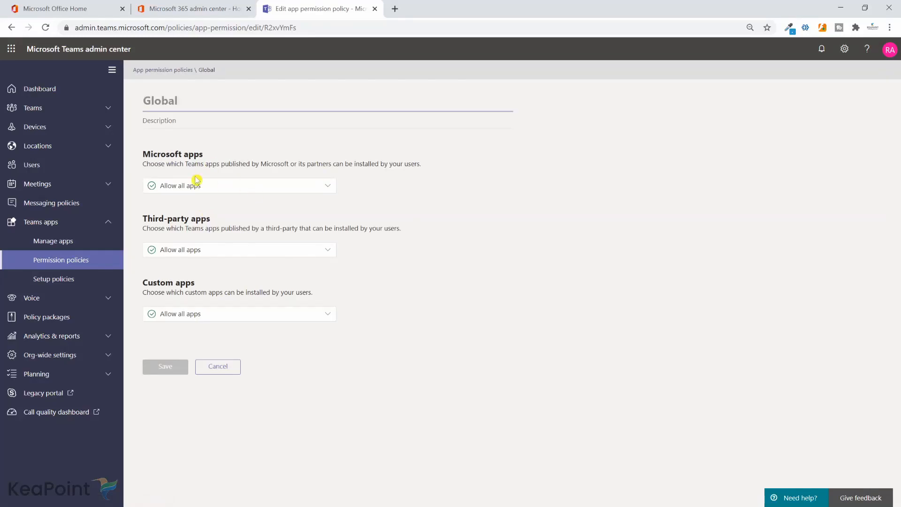
pyautogui.moveTo(205, 283)
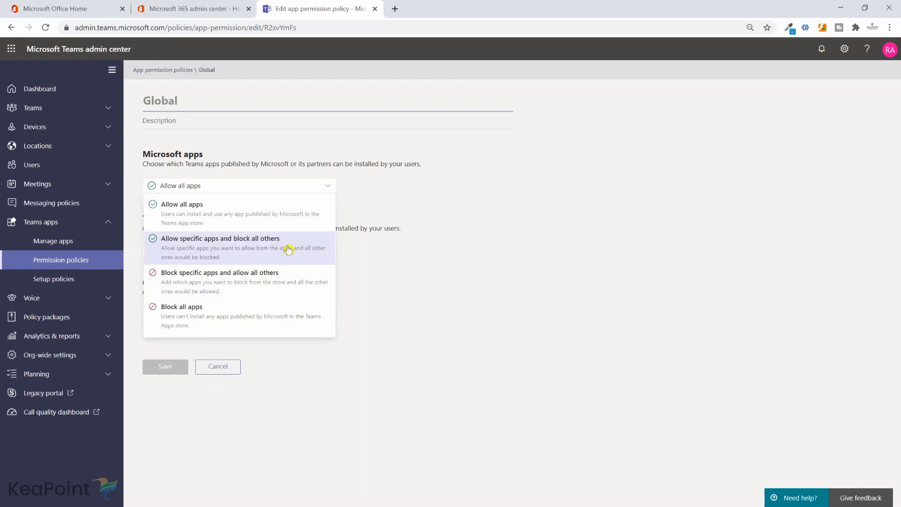
pyautogui.click(221, 238)
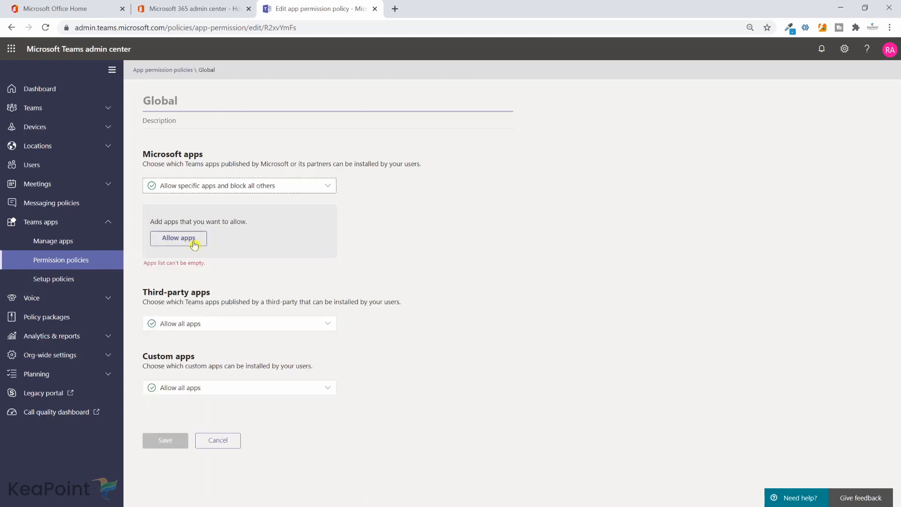
pyautogui.moveTo(186, 241)
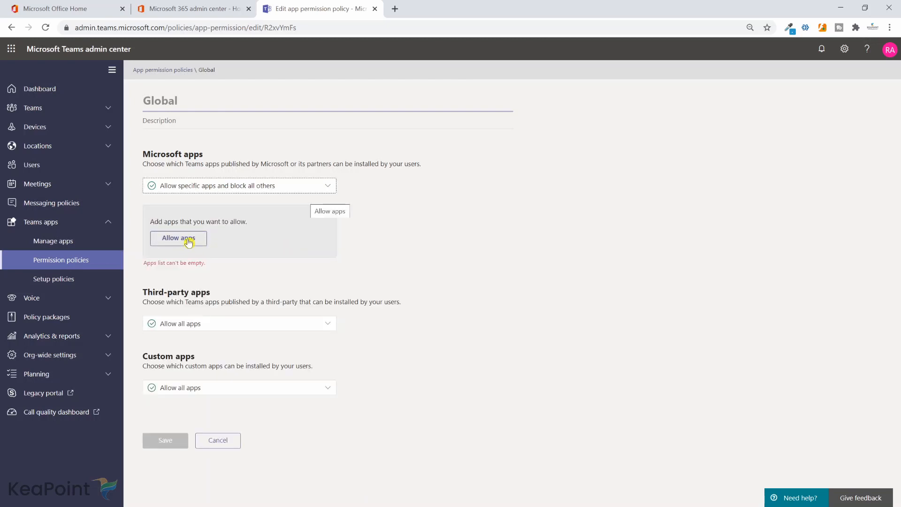
pyautogui.click(239, 323)
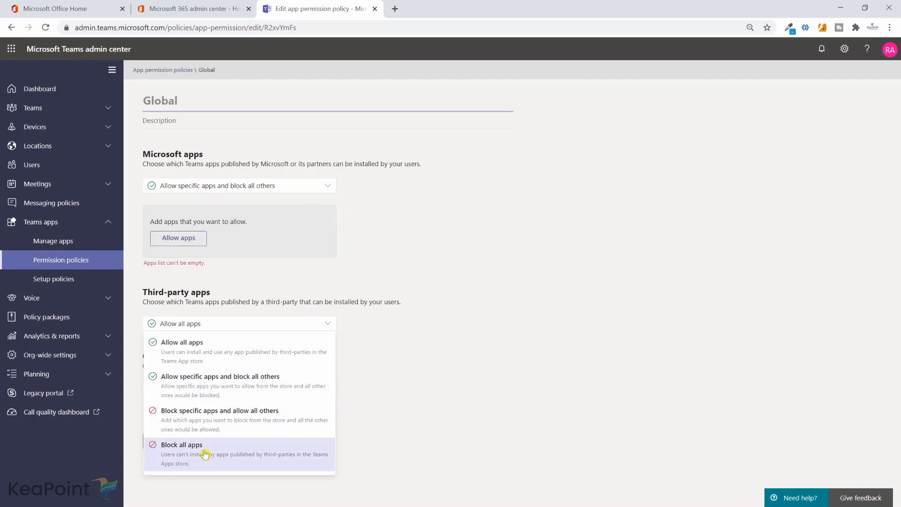
pyautogui.click(181, 445)
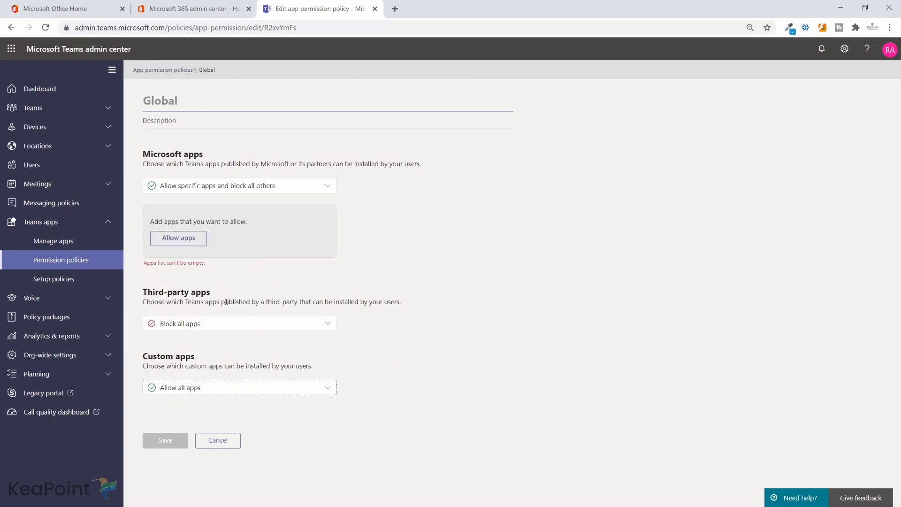
pyautogui.moveTo(282, 317)
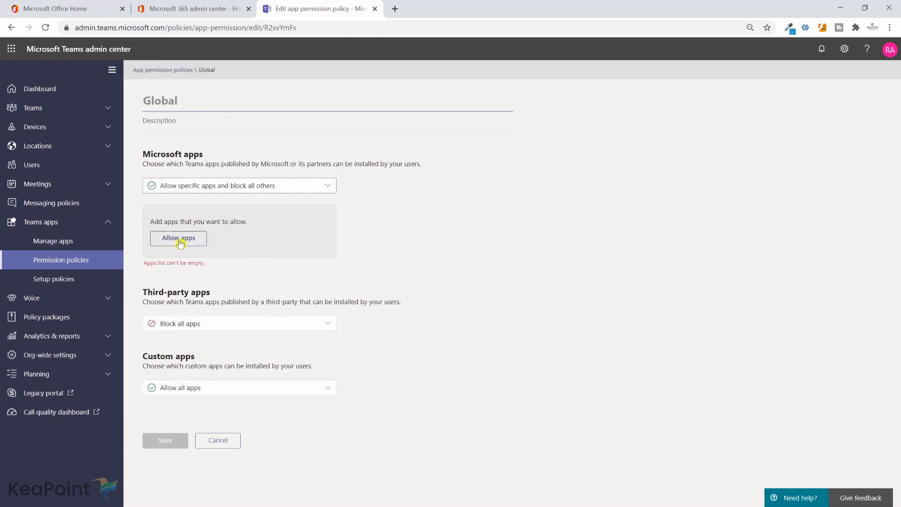
# - Search and add SharePoint and Forms as the Microsoft apps to allow
pyautogui.click(178, 237)
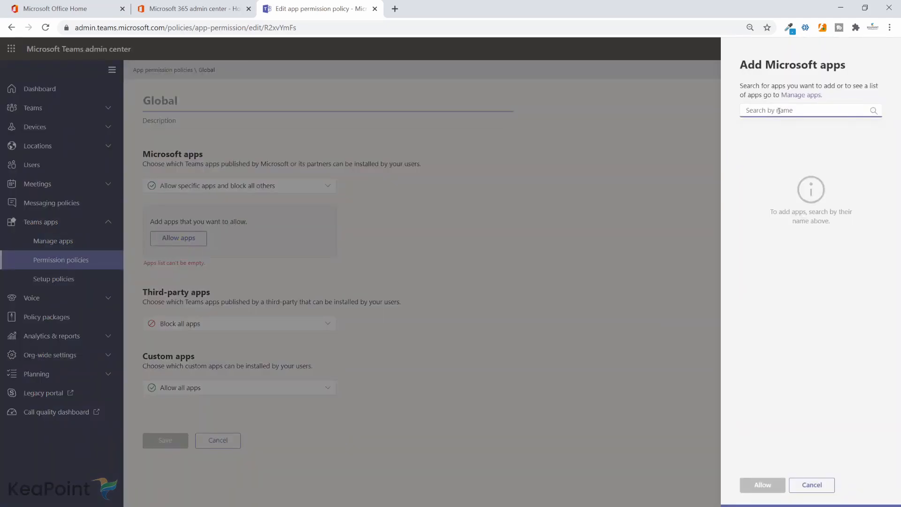
pyautogui.write('share')
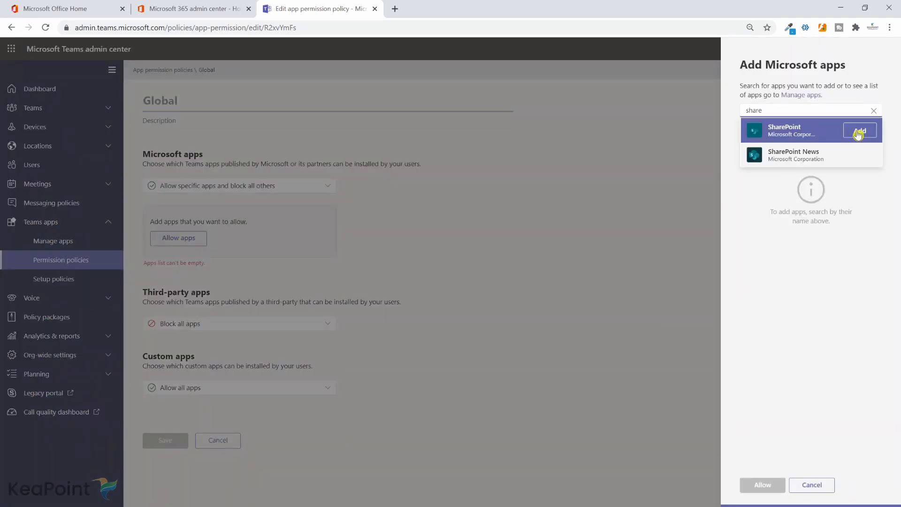
pyautogui.click(860, 131)
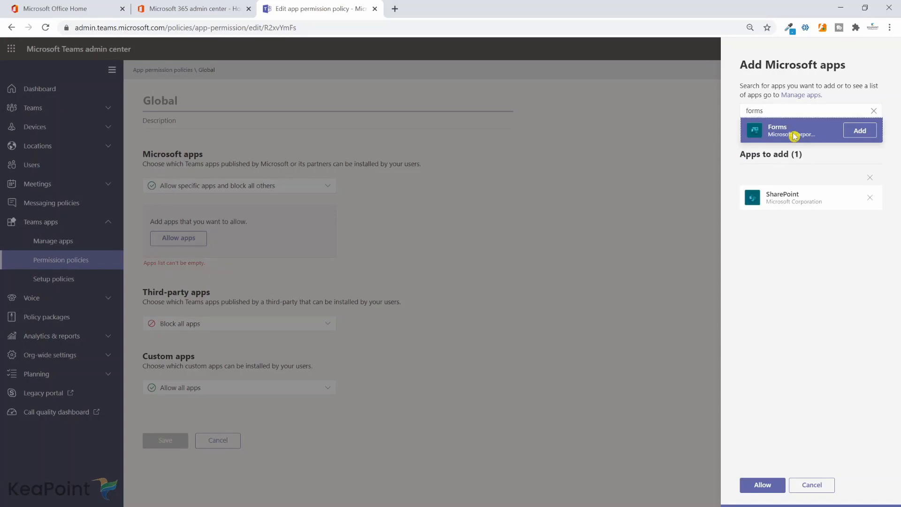
pyautogui.click(860, 130)
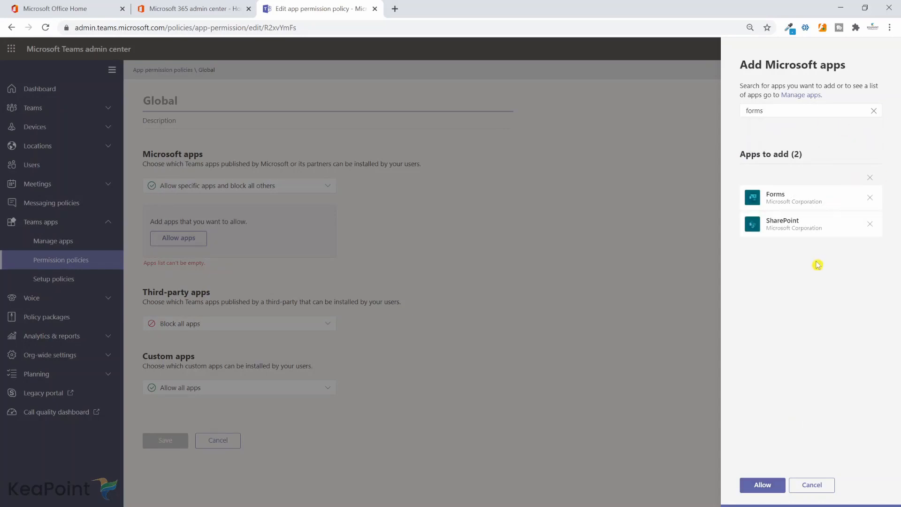
pyautogui.moveTo(797, 254)
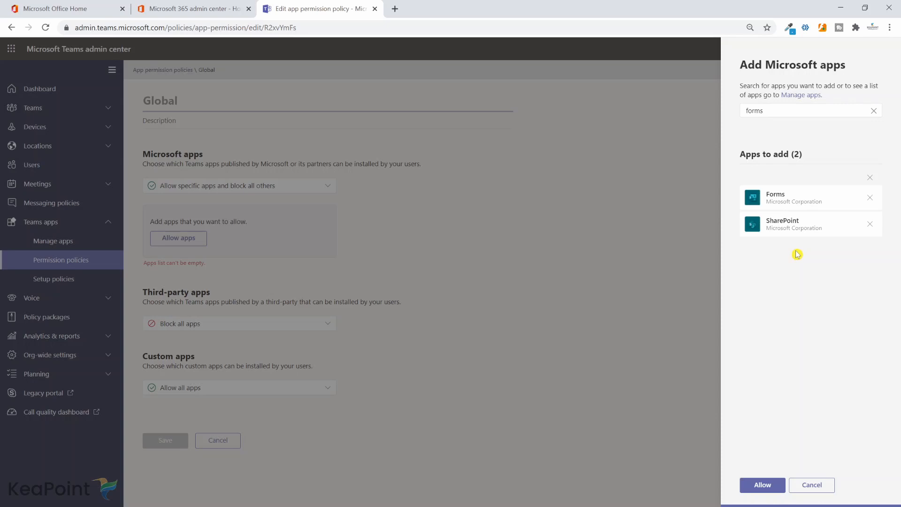
pyautogui.moveTo(762, 484)
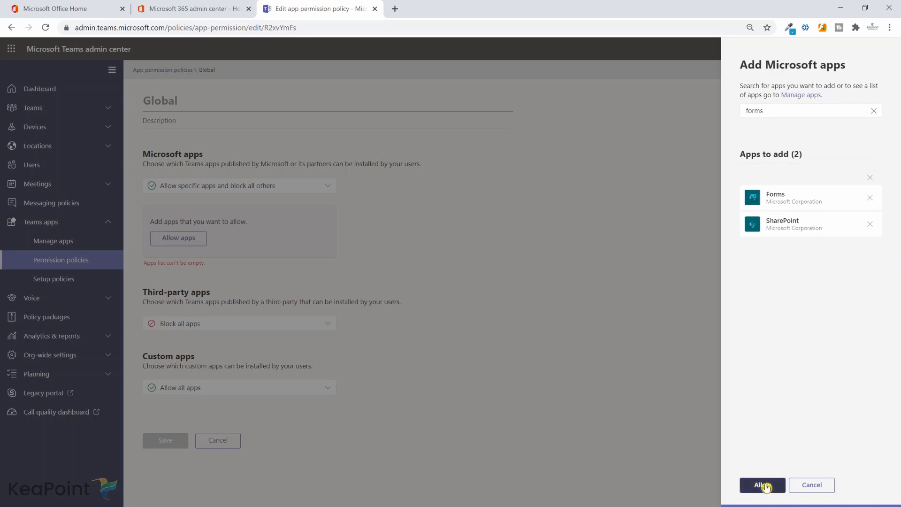
# - Confirm Forms and SharePoint as allowed apps and save the Global policy
pyautogui.click(761, 484)
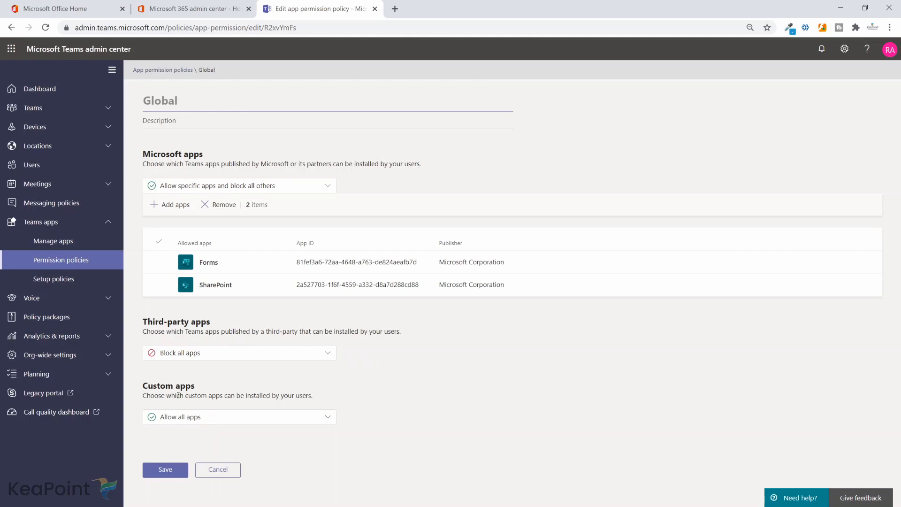
pyautogui.moveTo(226, 423)
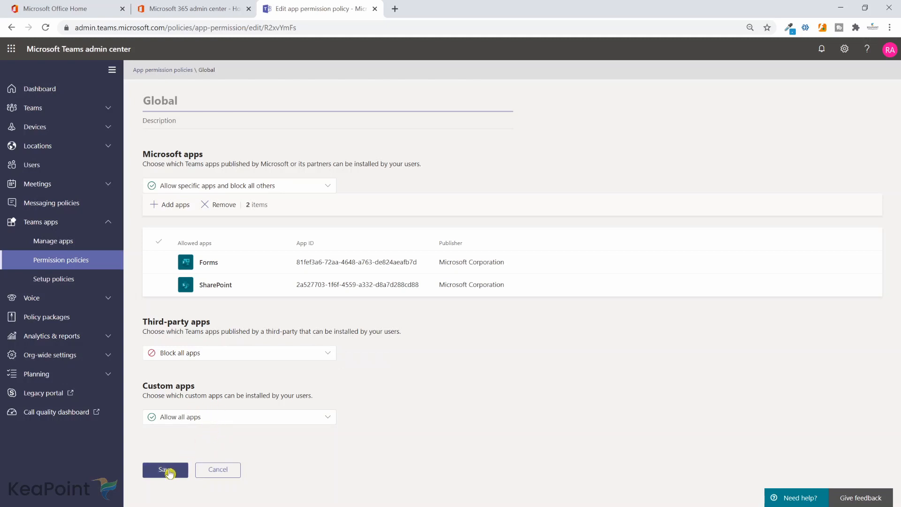
pyautogui.click(165, 470)
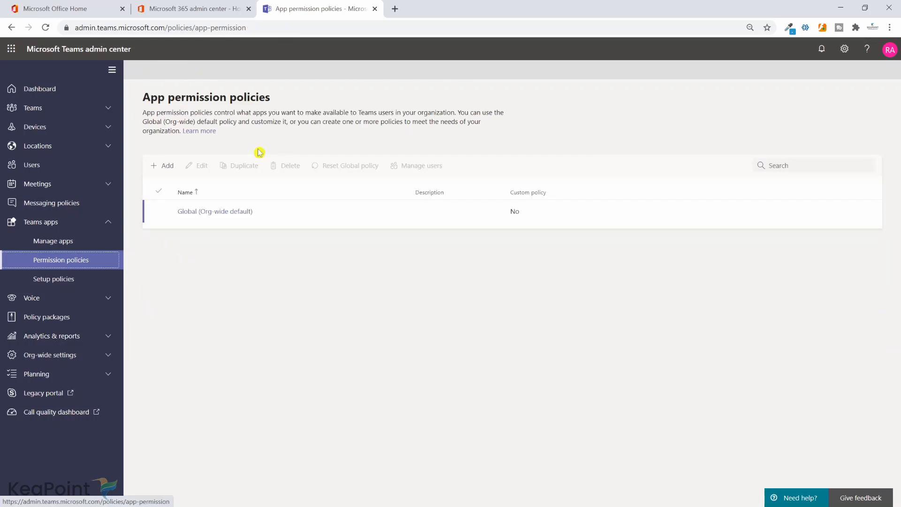
pyautogui.moveTo(53, 240)
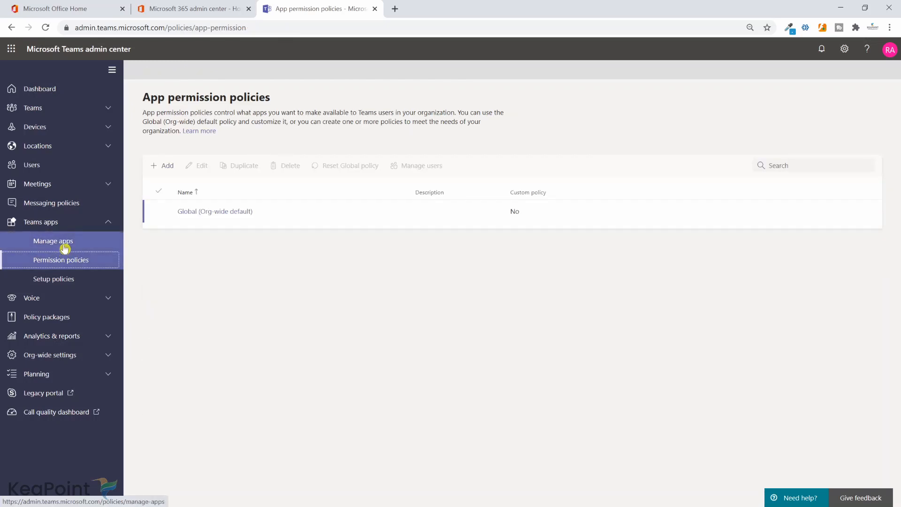
# - Open Manage apps listing 663 Teams apps and tick AddressLook in the list
pyautogui.click(53, 241)
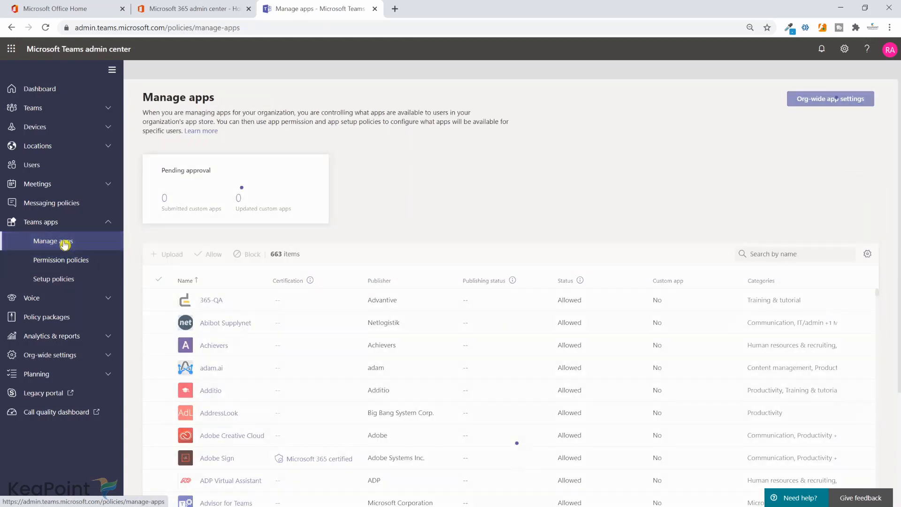
pyautogui.scroll(-3)
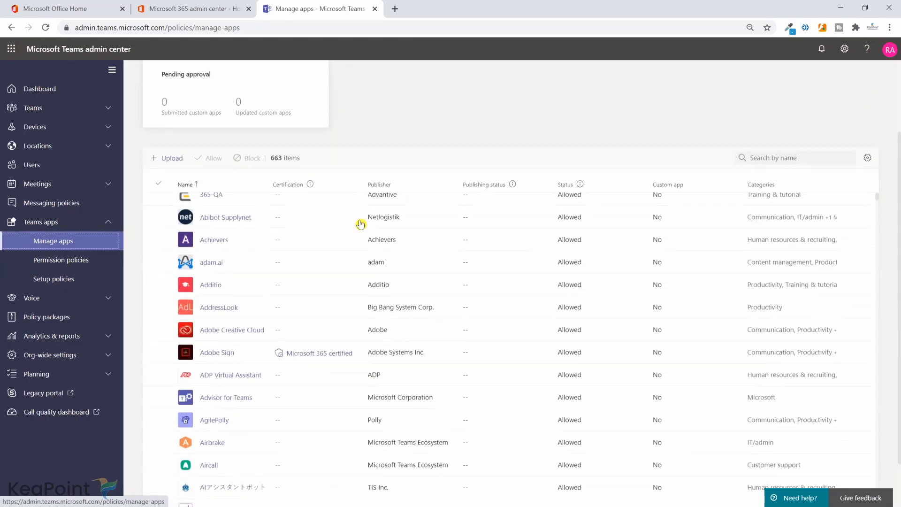
pyautogui.scroll(-3)
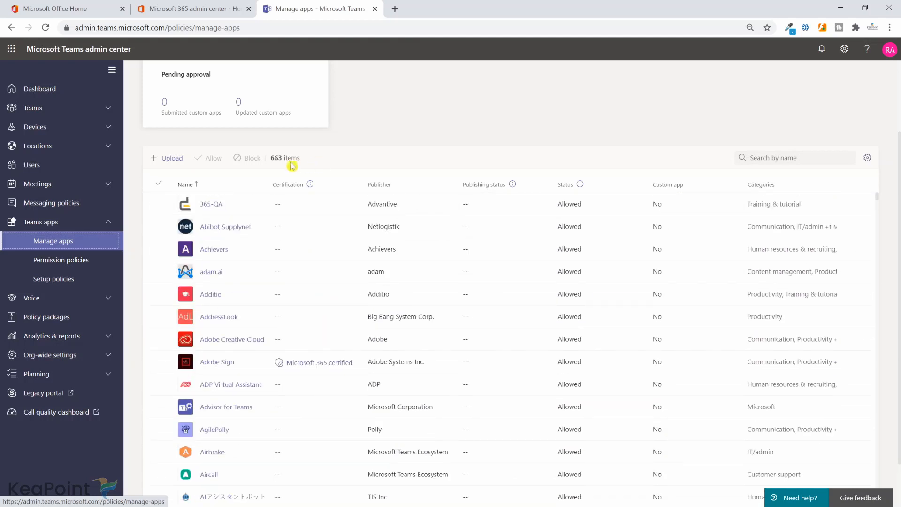
pyautogui.moveTo(278, 167)
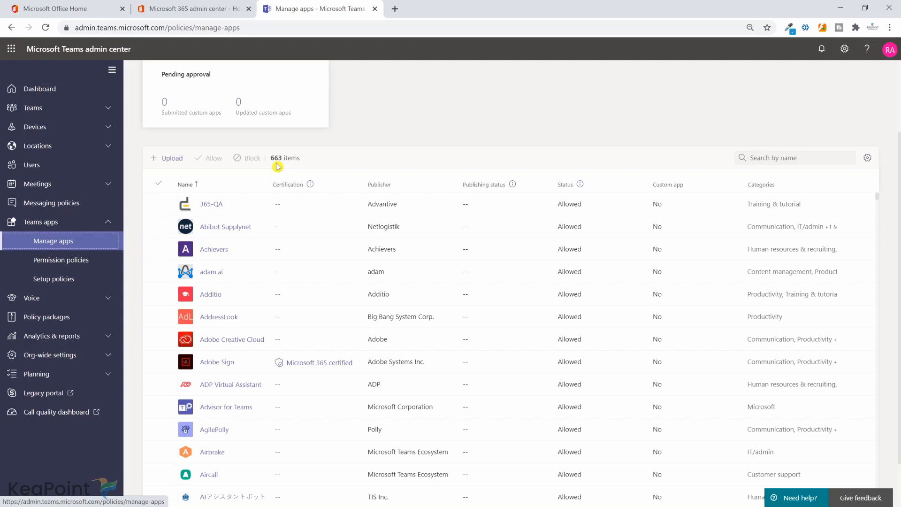
pyautogui.moveTo(173, 315)
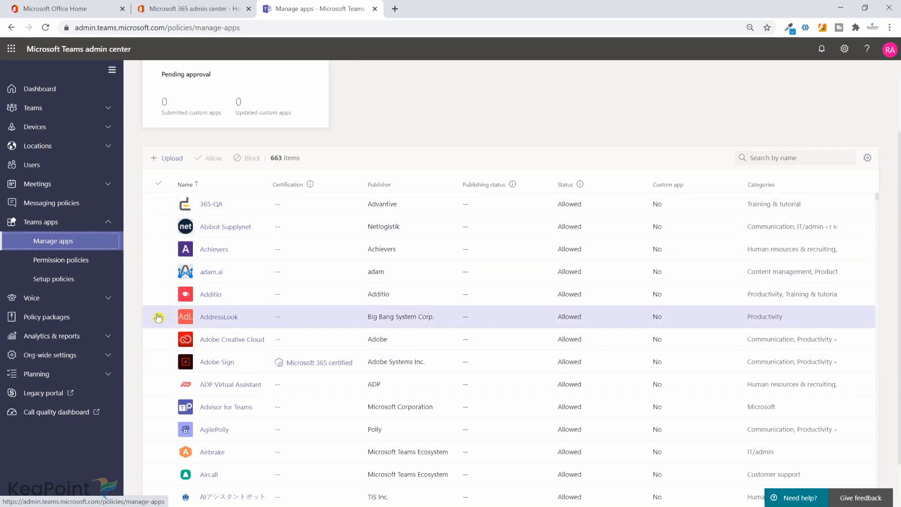
pyautogui.click(158, 316)
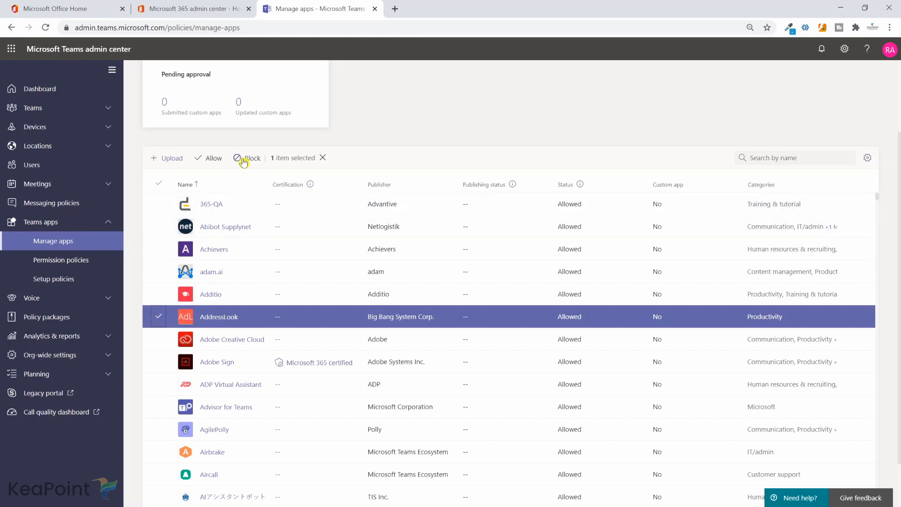
pyautogui.scroll(3)
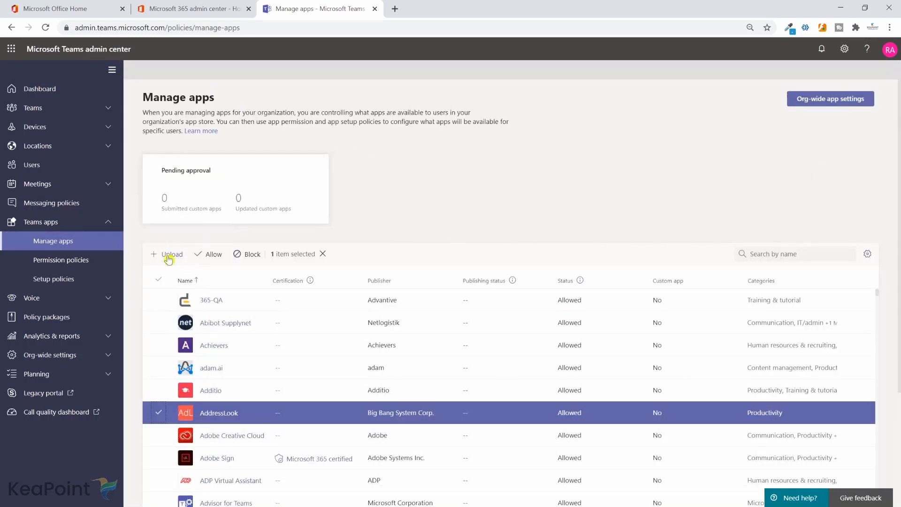
pyautogui.moveTo(172, 253)
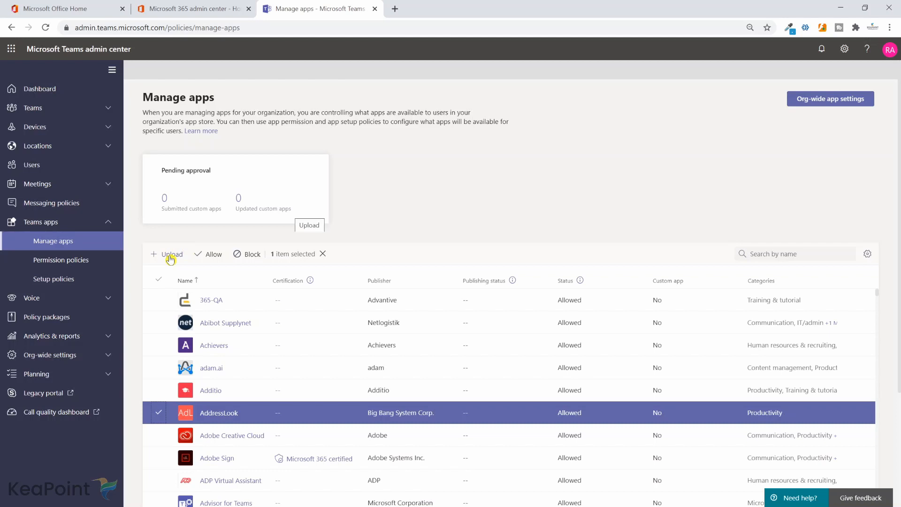
pyautogui.click(172, 254)
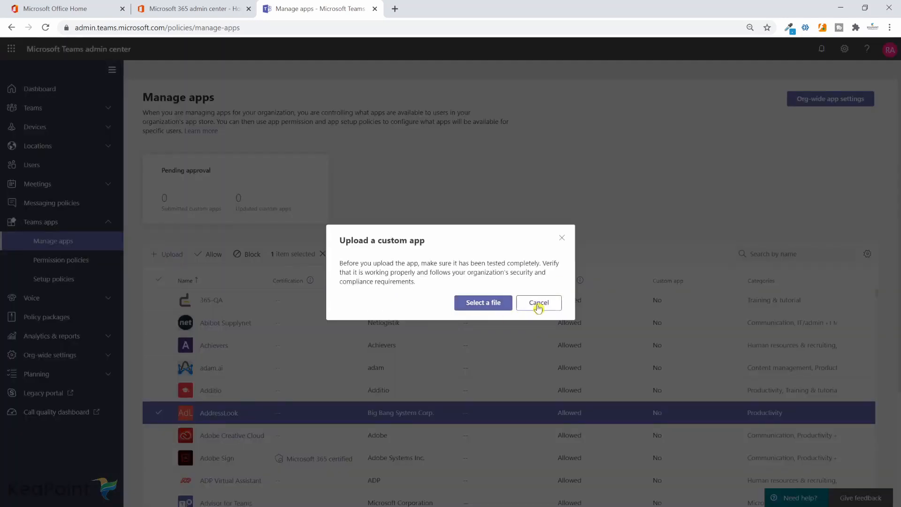
pyautogui.moveTo(539, 303)
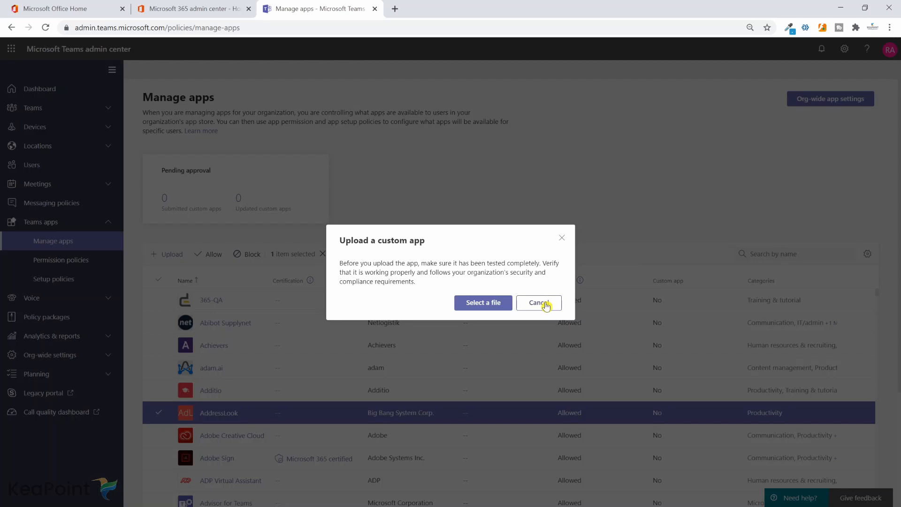
pyautogui.click(539, 303)
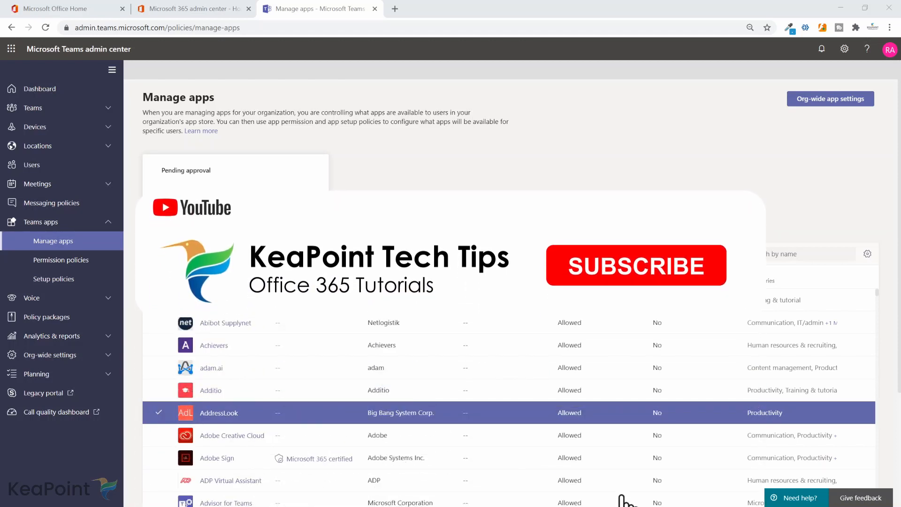
pyautogui.click(636, 265)
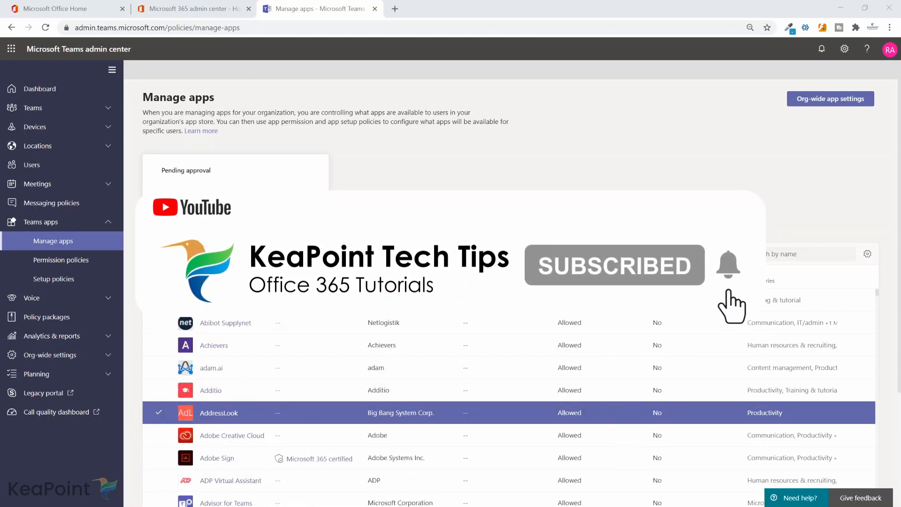